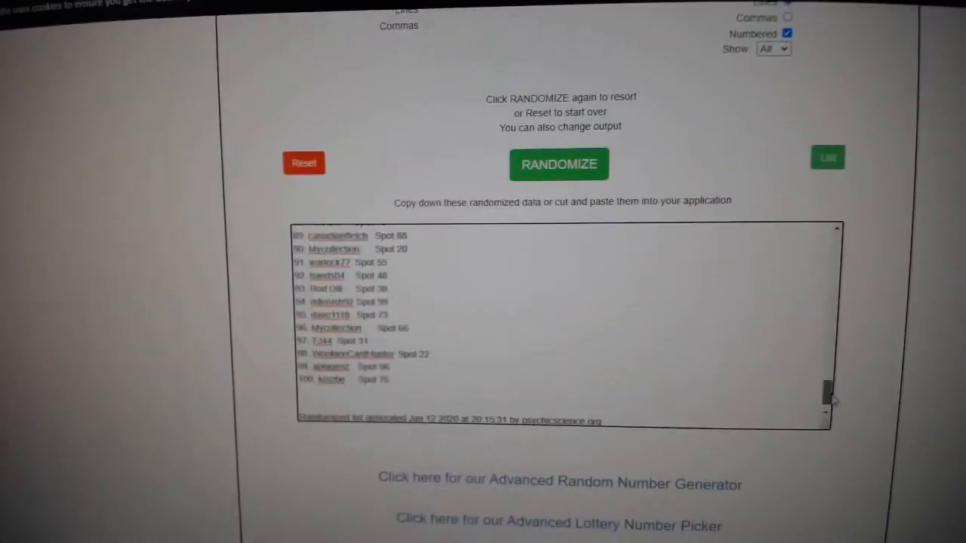
# Select the randomized participant names with their spot numbers for copying.
pyautogui.click(558, 163)
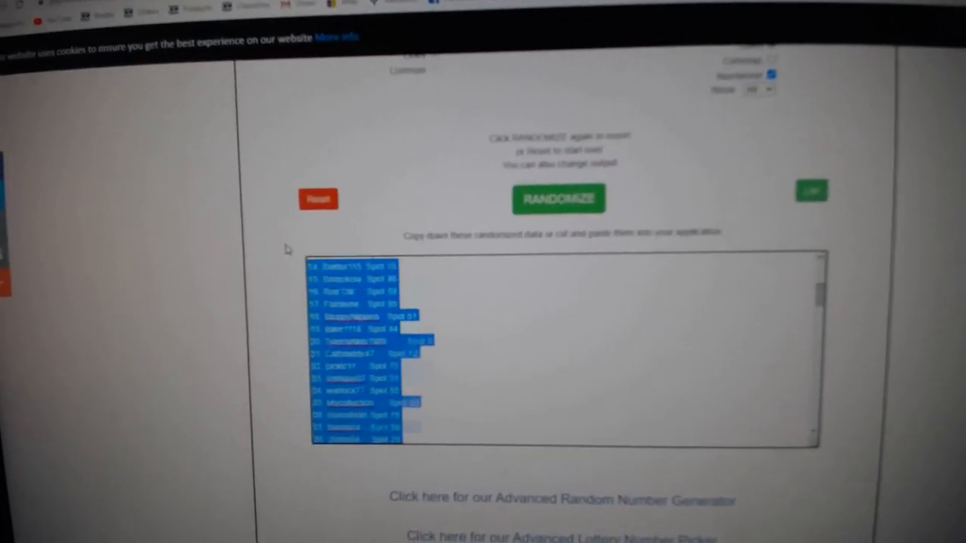
pyautogui.click(560, 199)
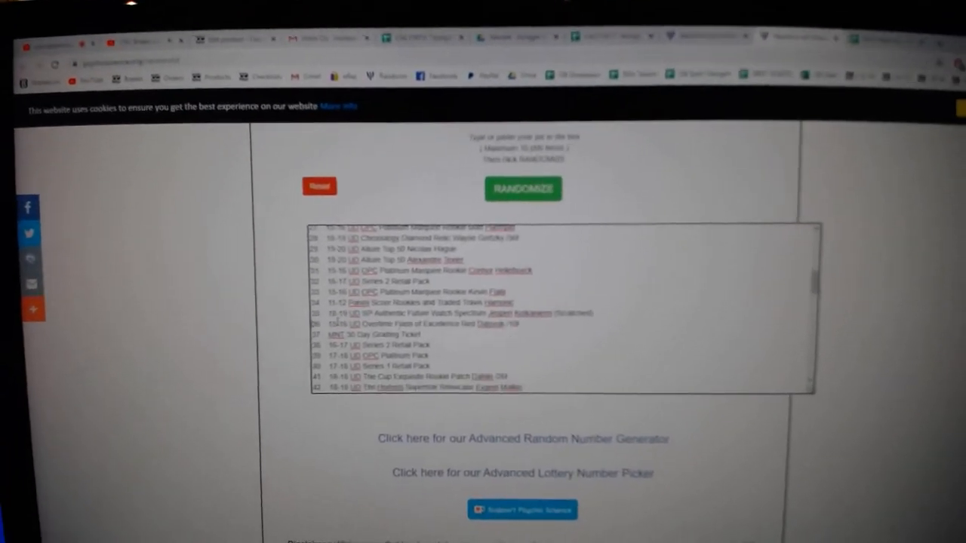
# Shuffle the pasted hockey card prize list with the randomizer.
pyautogui.click(522, 189)
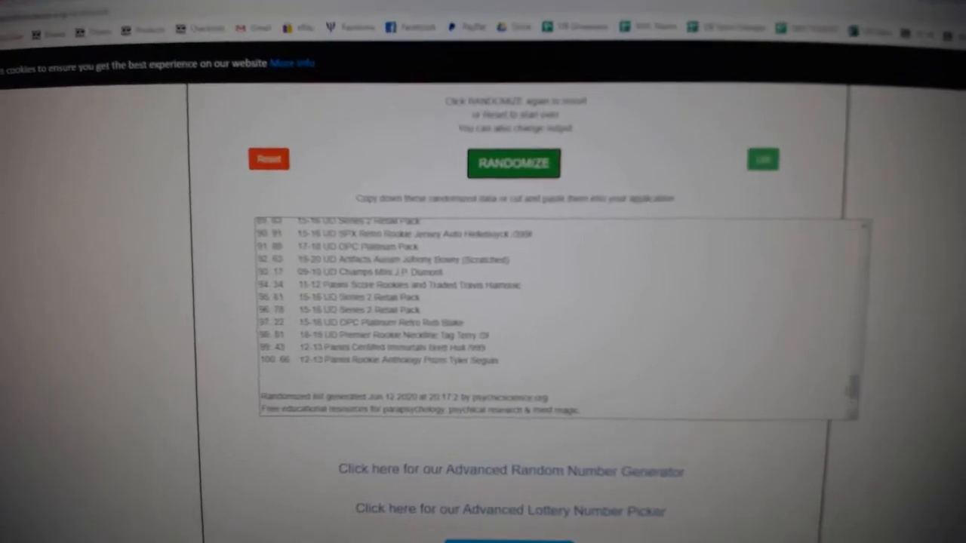
pyautogui.click(514, 163)
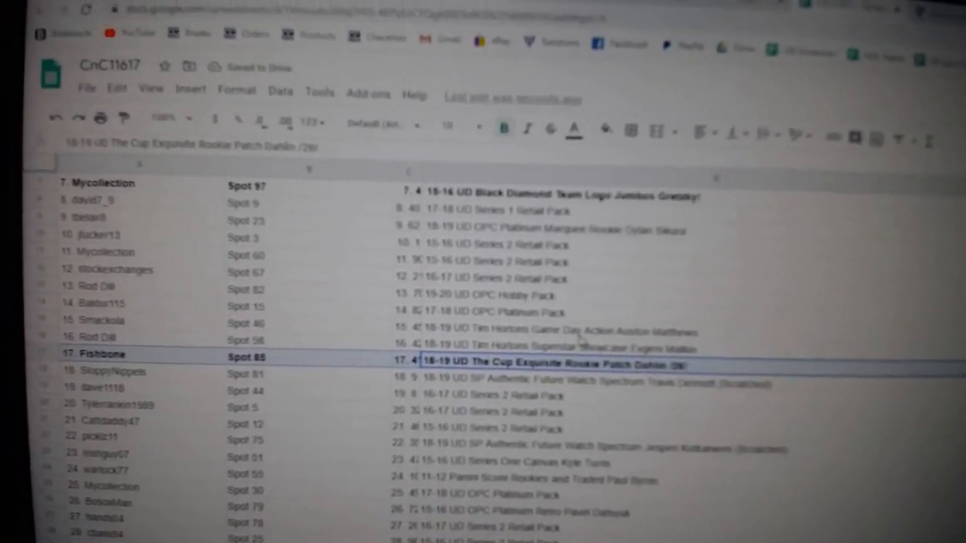
# Scroll down the sheet to row 31, the Gretzky Diamond Relic winner.
pyautogui.scroll(-3)
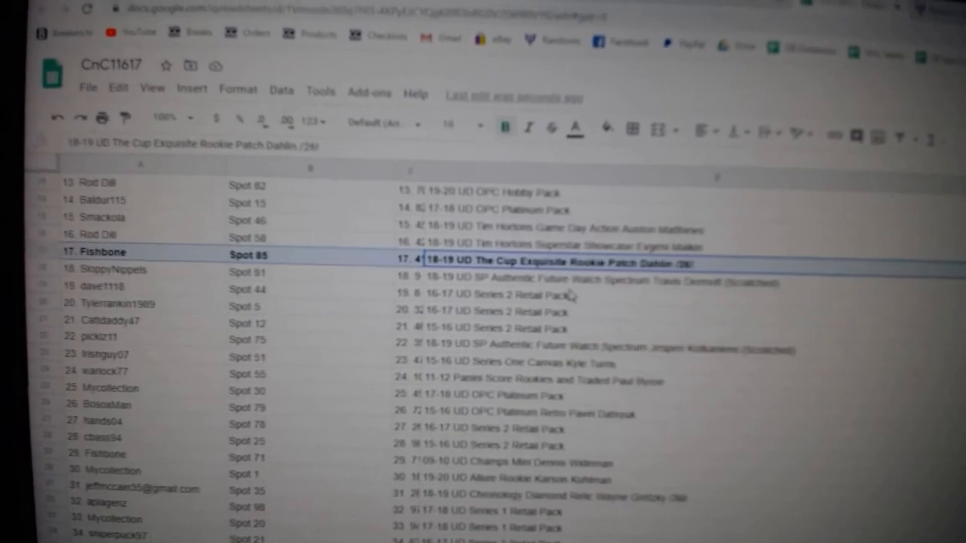
pyautogui.scroll(-3)
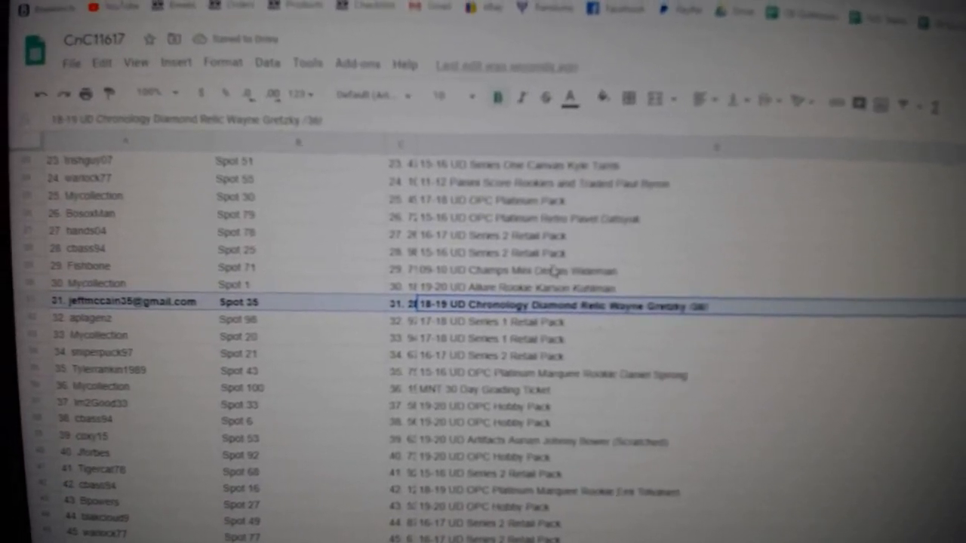
pyautogui.scroll(-3)
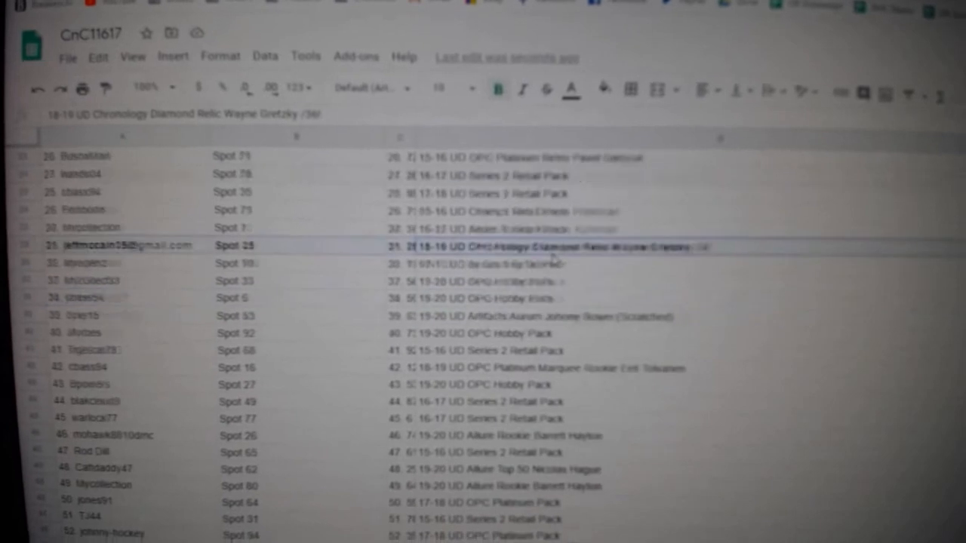
pyautogui.scroll(-3)
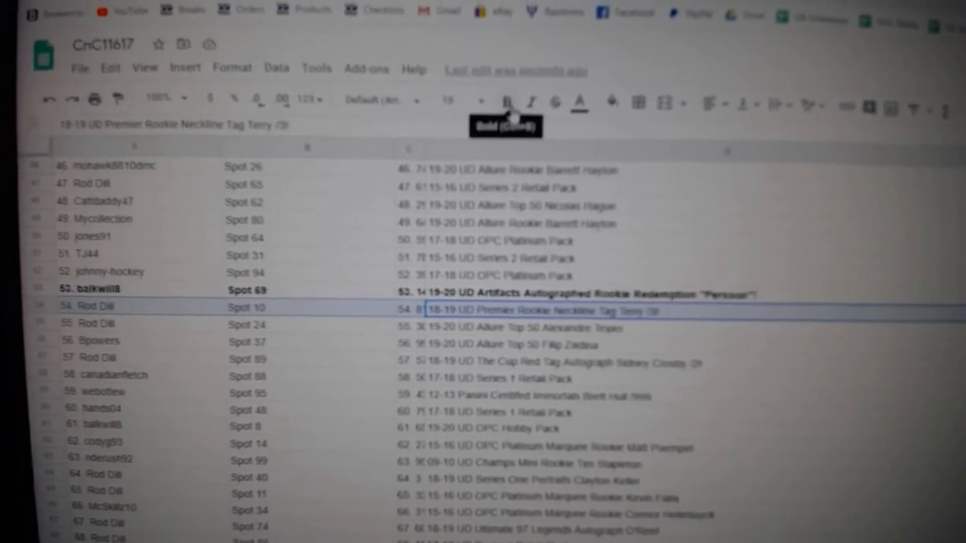
# Bold the Premier Rookie Neckline Tag row and scroll toward the next winners.
pyautogui.click(512, 100)
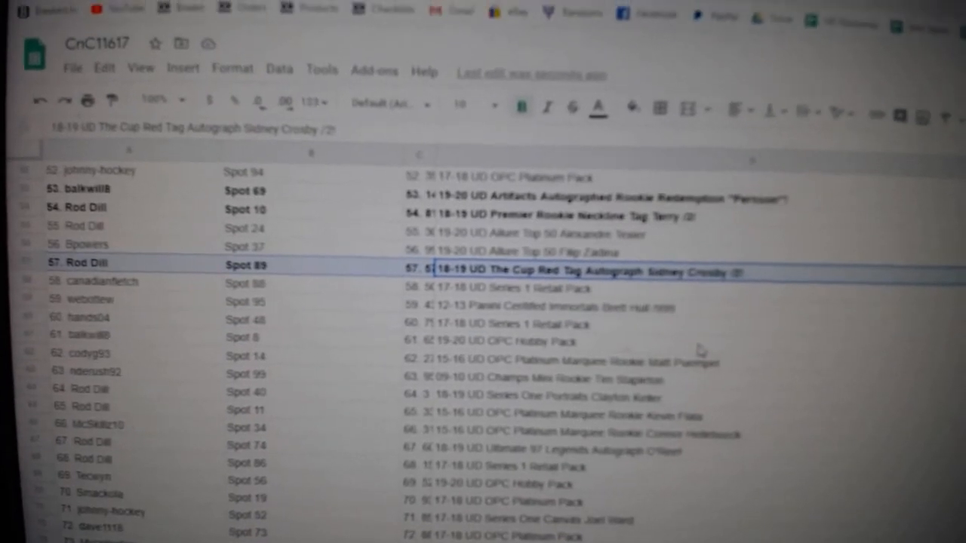
pyautogui.scroll(-3)
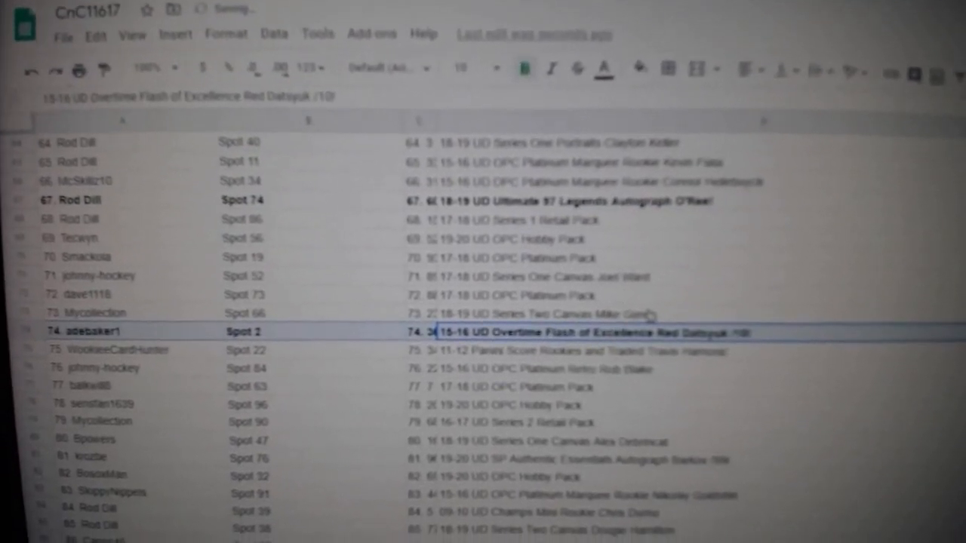
# Scroll past the bolded Barkov autograph row to entry 100.
pyautogui.scroll(-3)
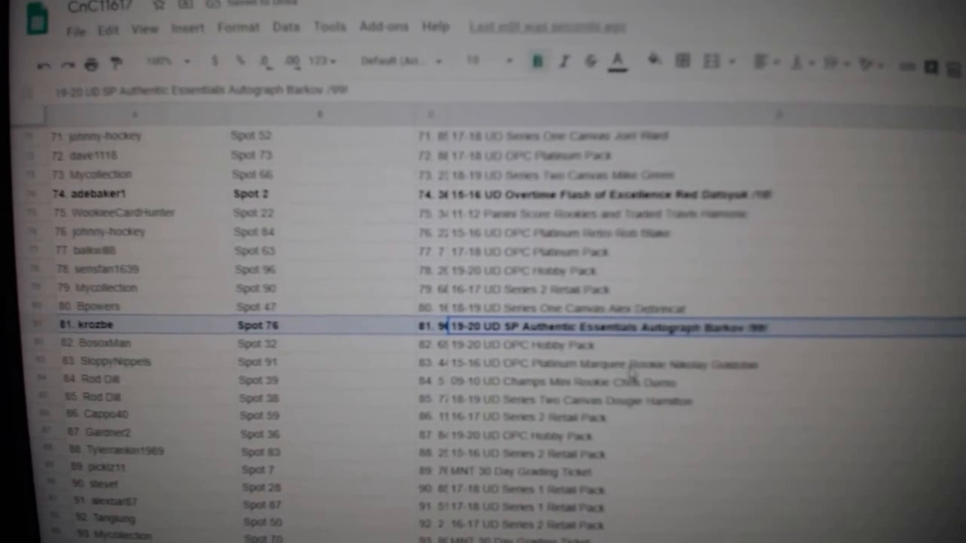
pyautogui.scroll(-3)
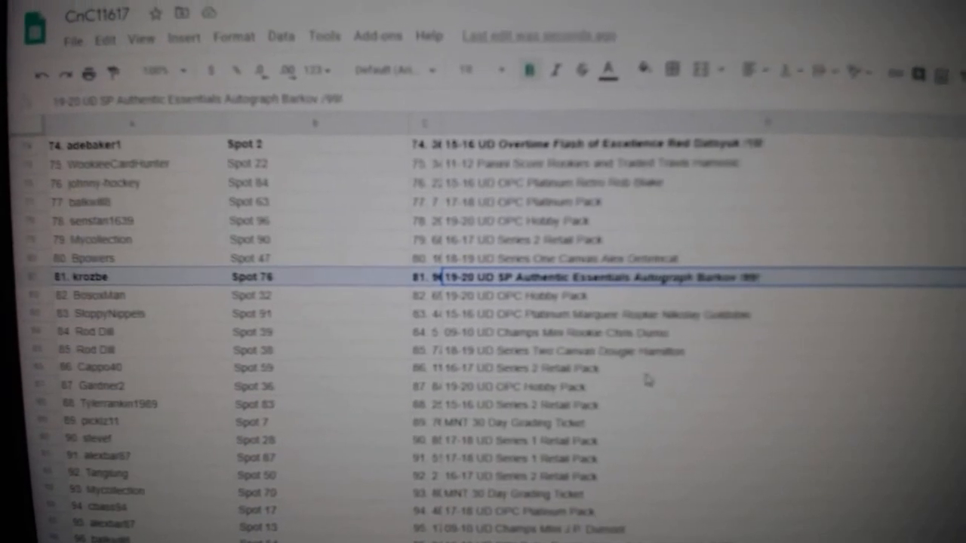
pyautogui.scroll(-3)
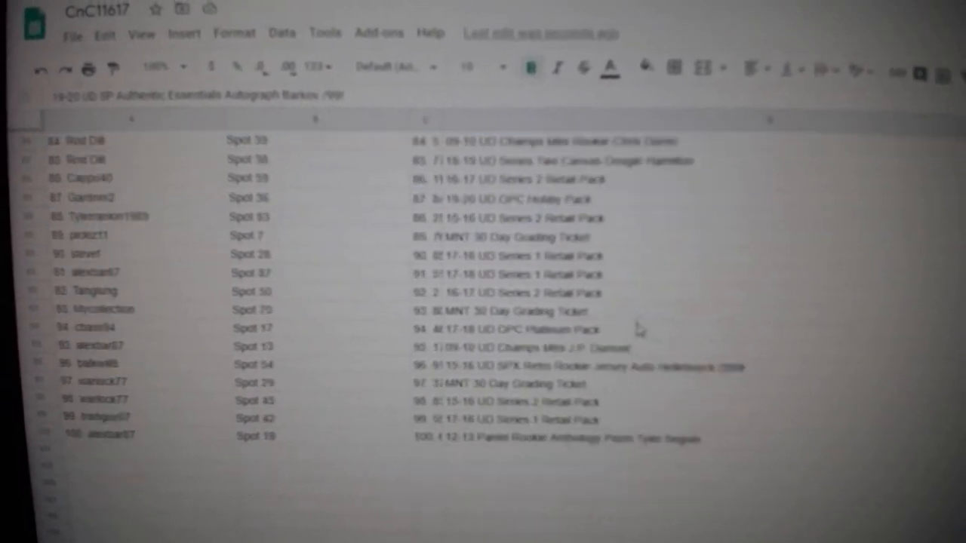